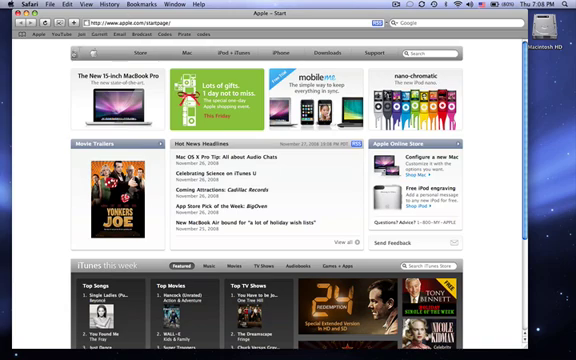
Step: Scroll apple.com until the 'Meet the next generation of notebooks' section is showing
{"action": "scroll", "scroll_direction": "down", "scroll_amount": 3}
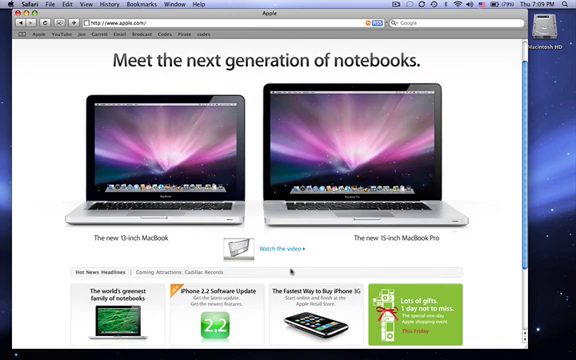
{"action": "mouse_move", "coordinate": [504, 132]}
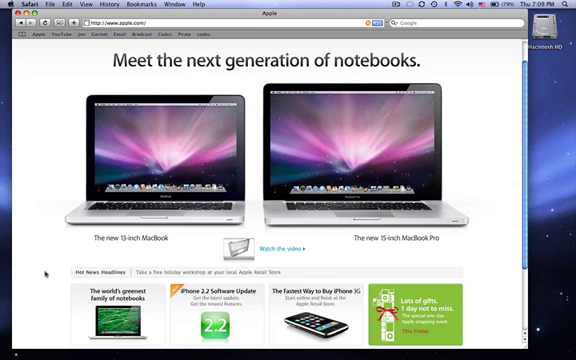
{"action": "right_click", "coordinate": [56, 290]}
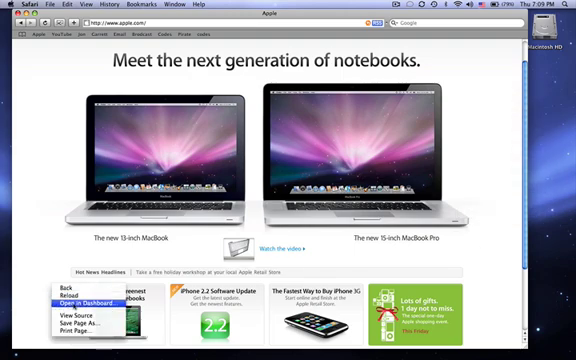
{"action": "left_click", "coordinate": [96, 300]}
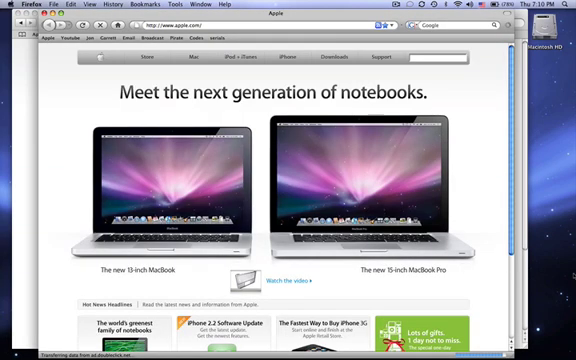
{"action": "scroll", "scroll_direction": "down", "scroll_amount": 3}
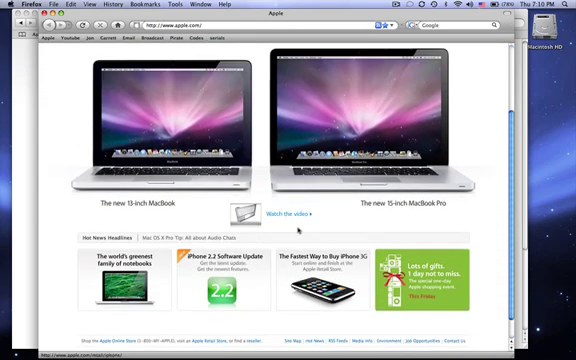